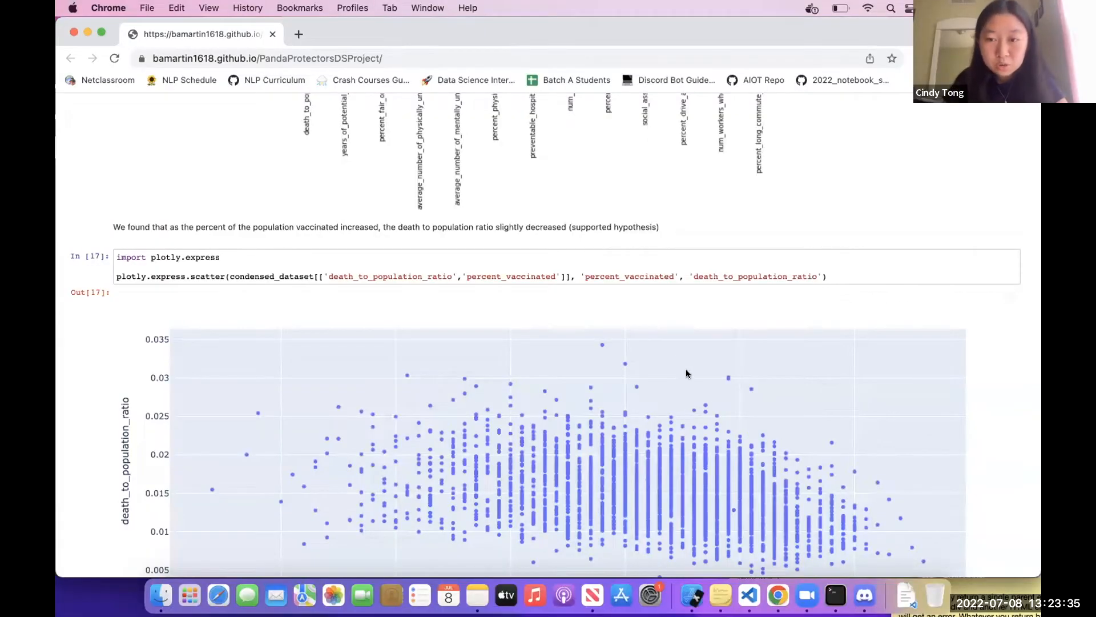
mouse_move(103, 258)
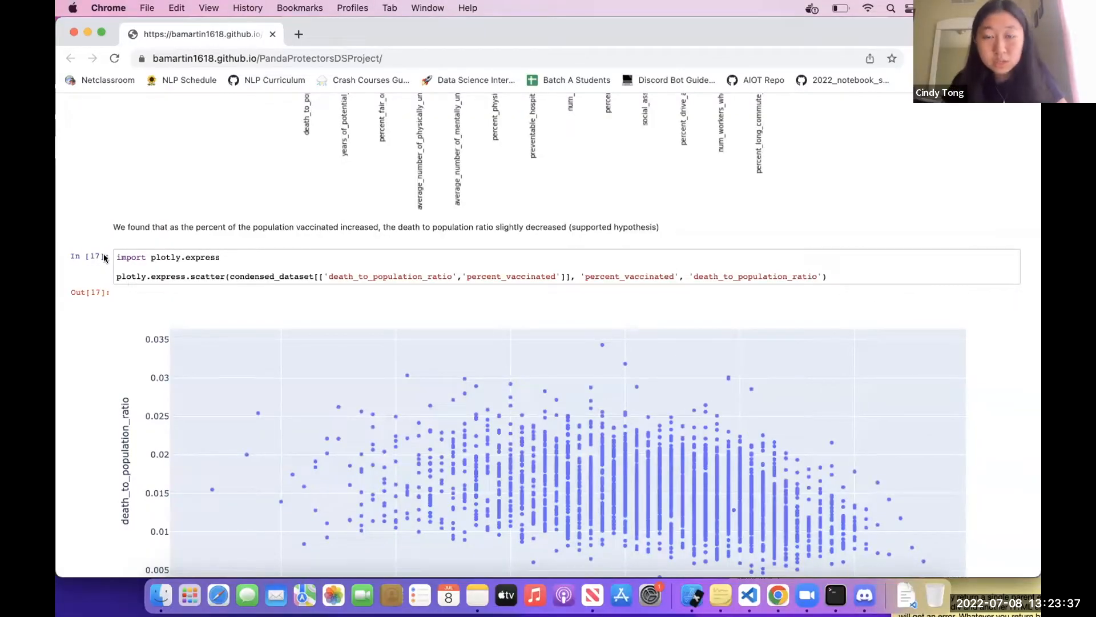
scroll("down", 3)
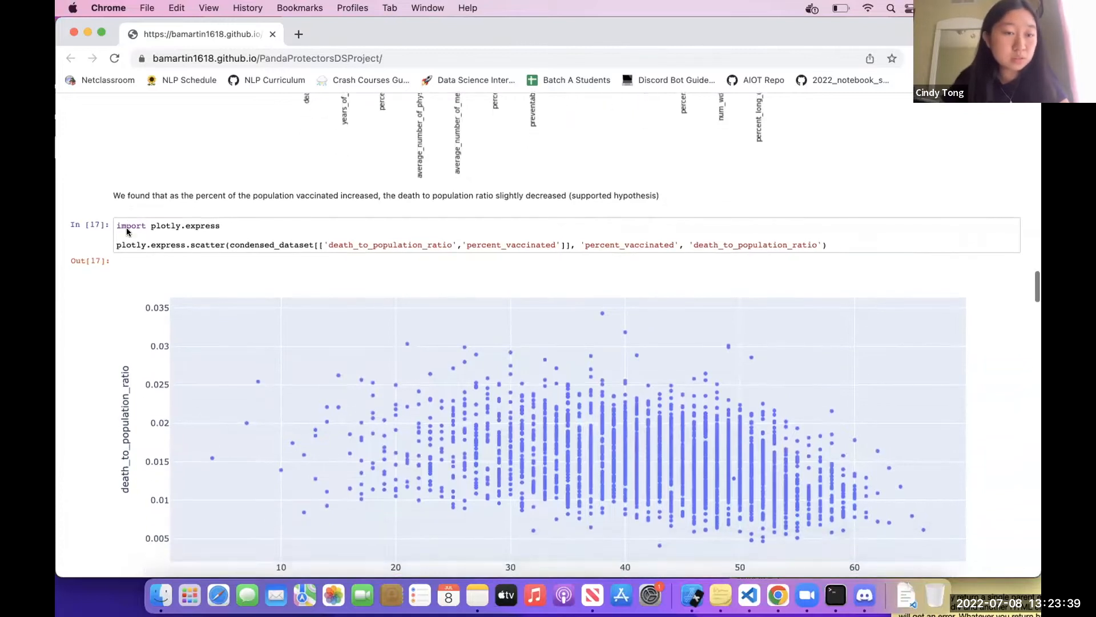
scroll("down", 3)
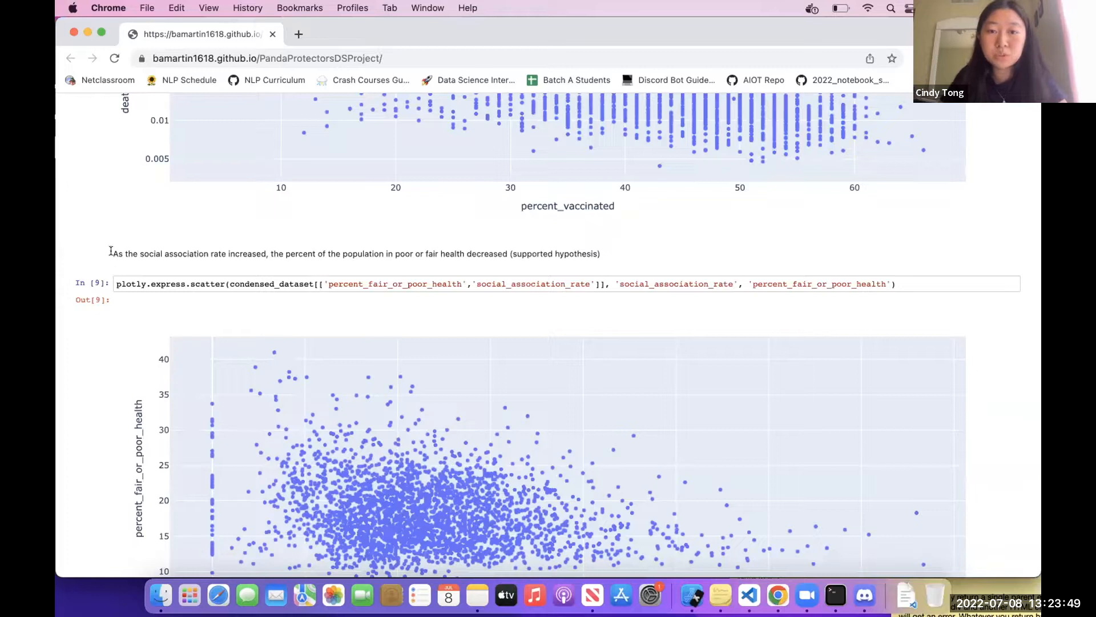
scroll("down", 3)
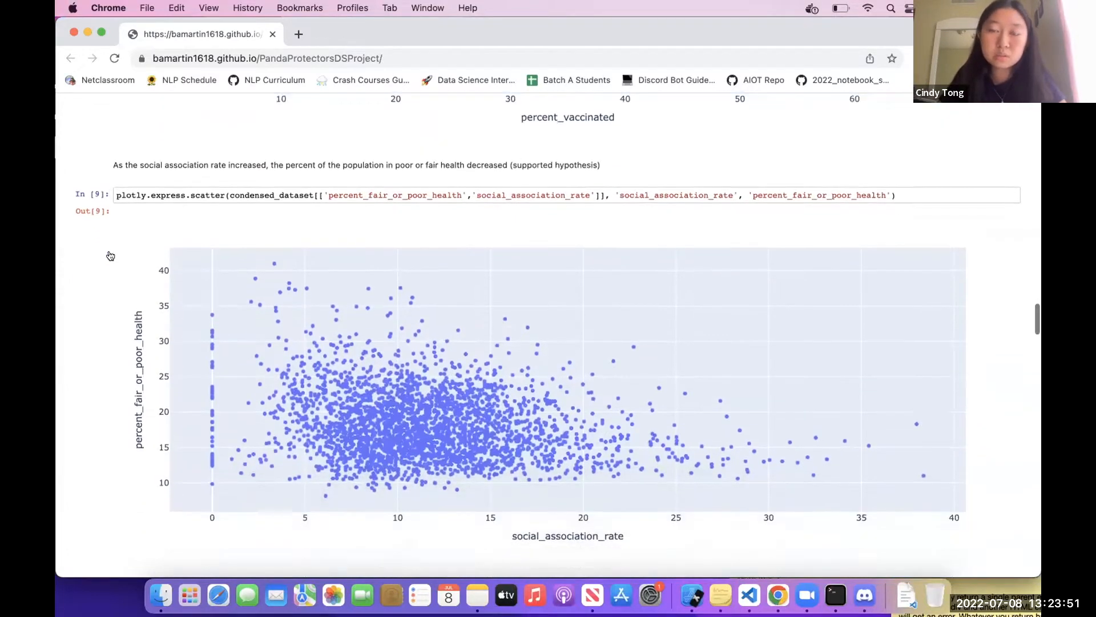
scroll("down", 3)
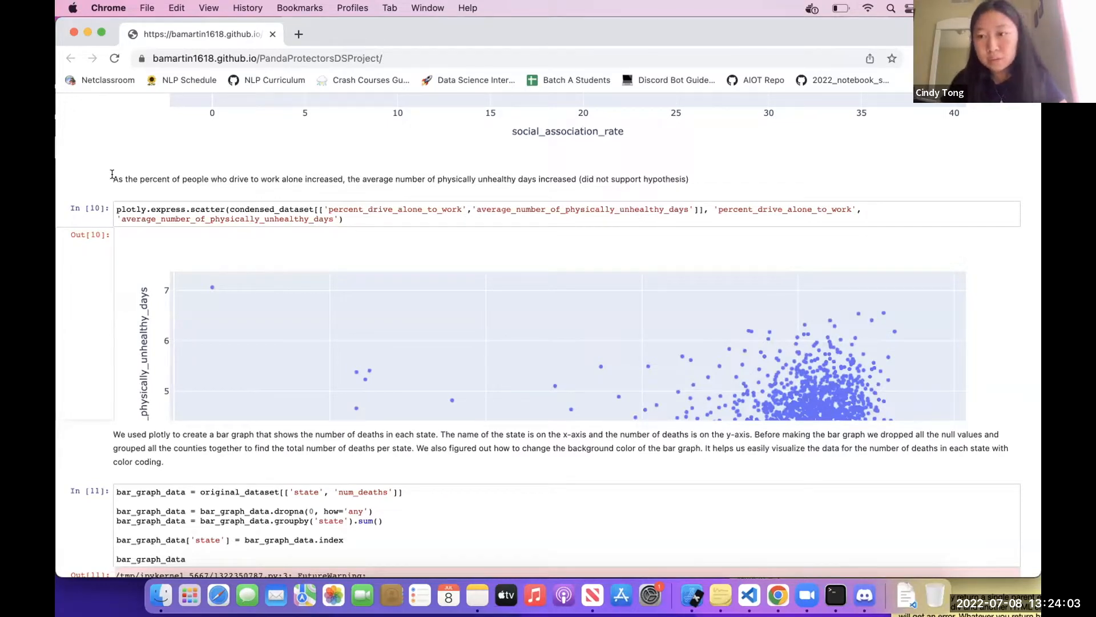
scroll("down", 3)
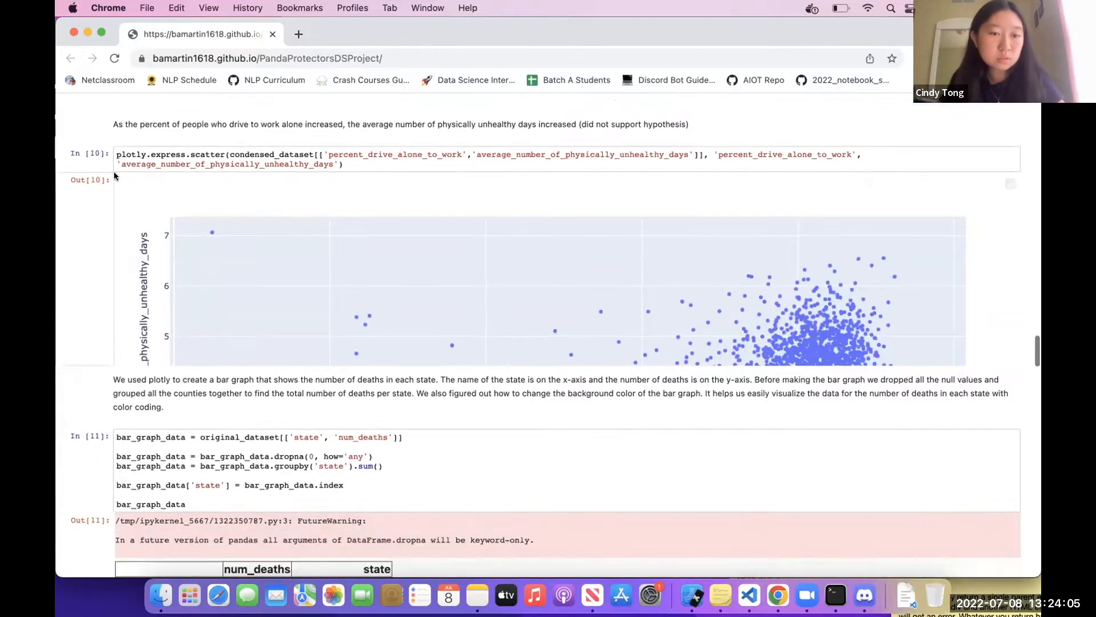
scroll("down", 3)
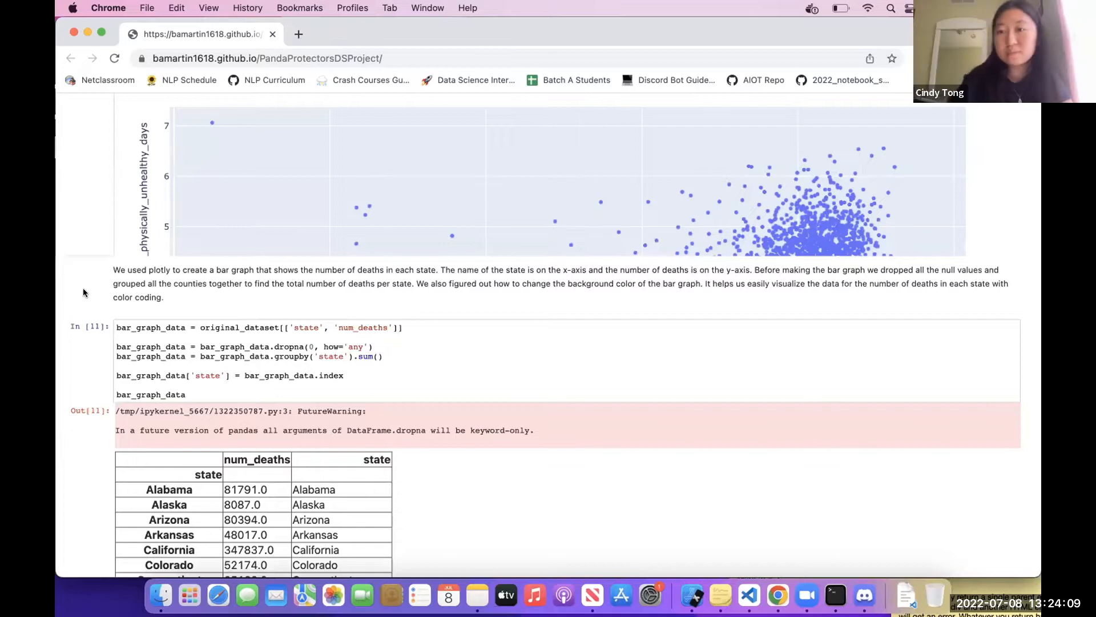
mouse_move(92, 283)
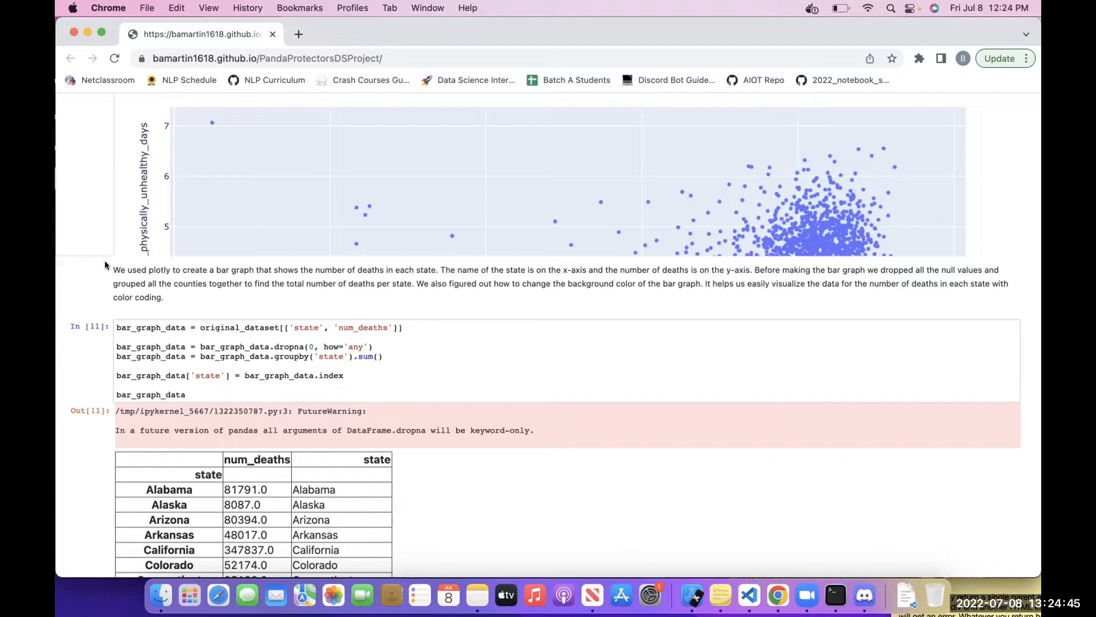
scroll("down", 3)
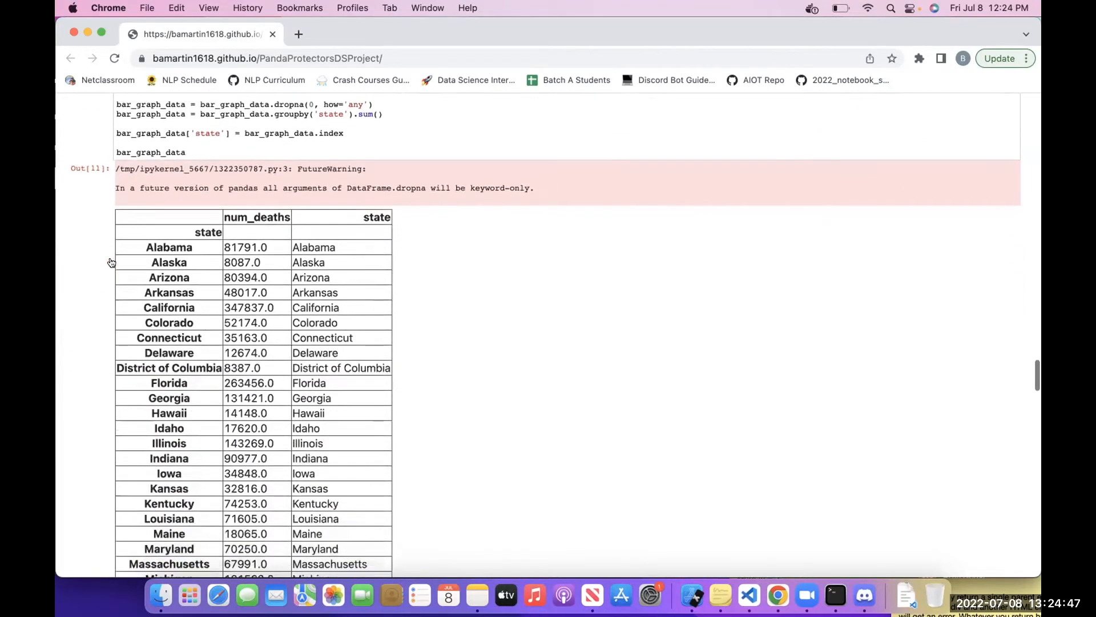
scroll("down", 3)
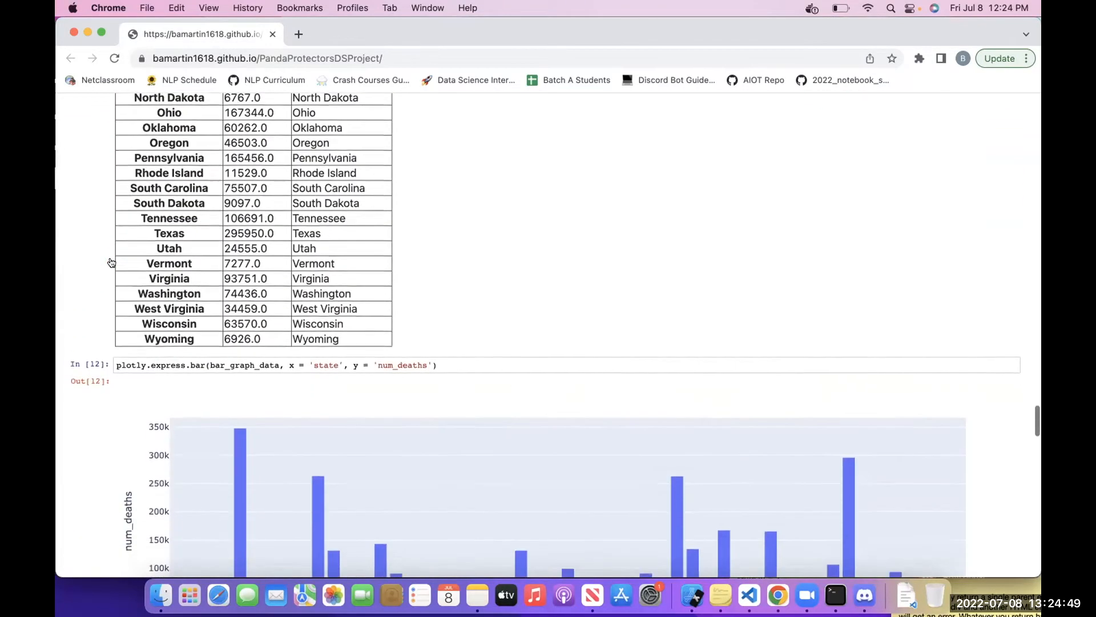
scroll("down", 3)
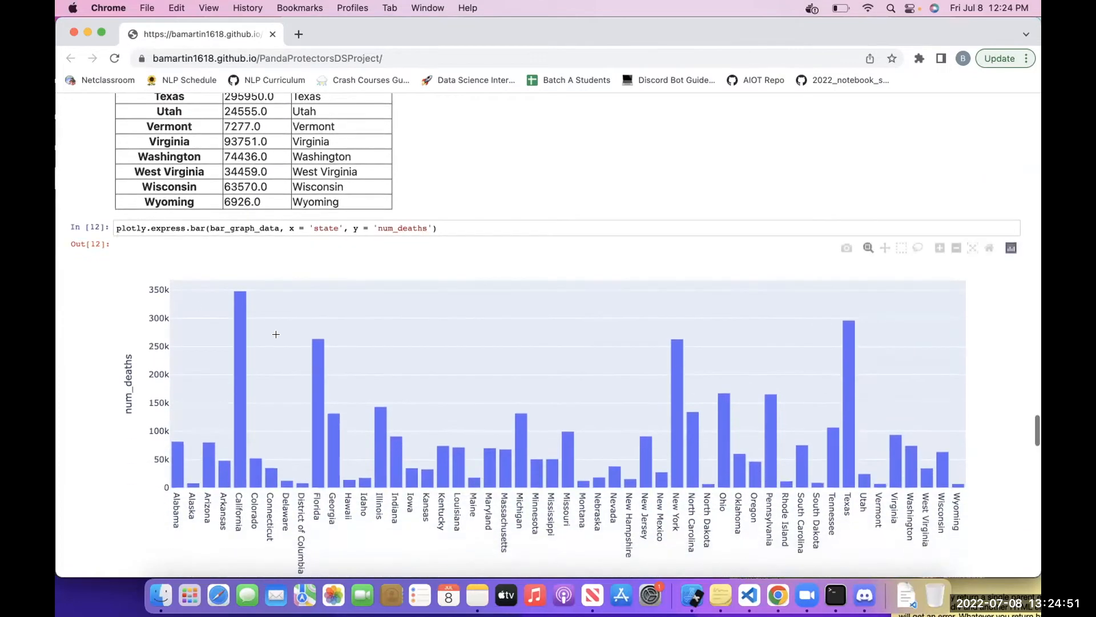
mouse_move(395, 439)
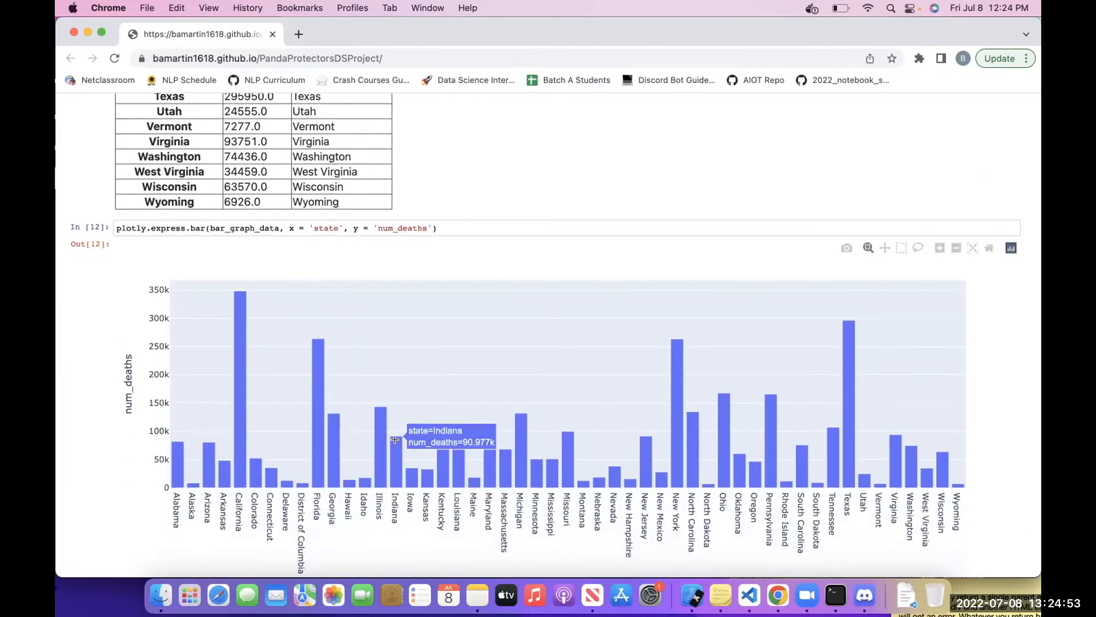
scroll("down", 3)
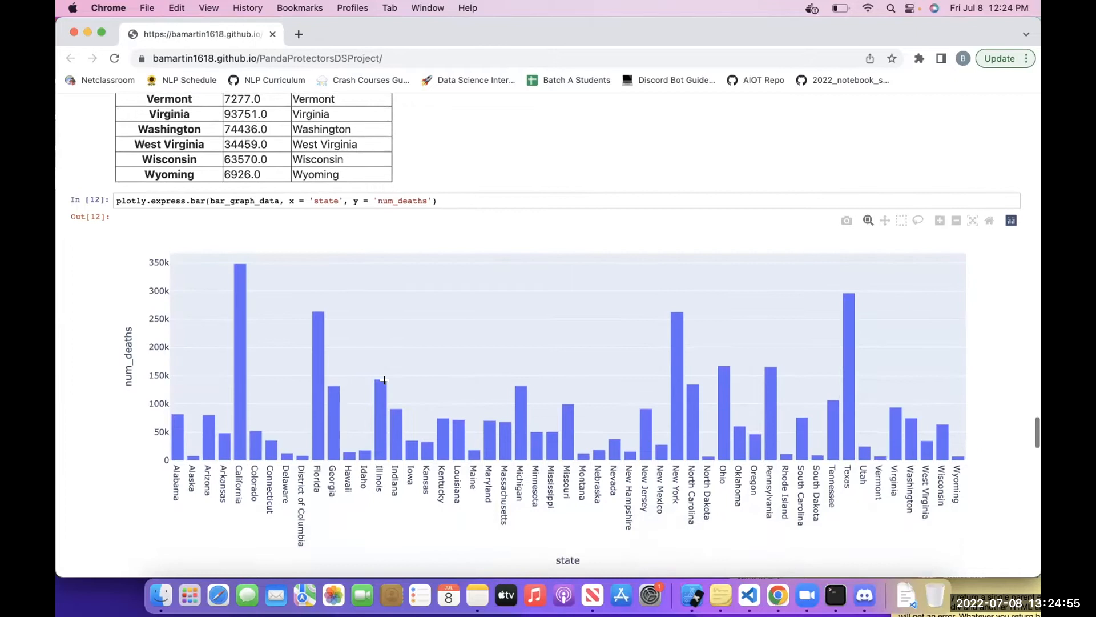
scroll("down", 3)
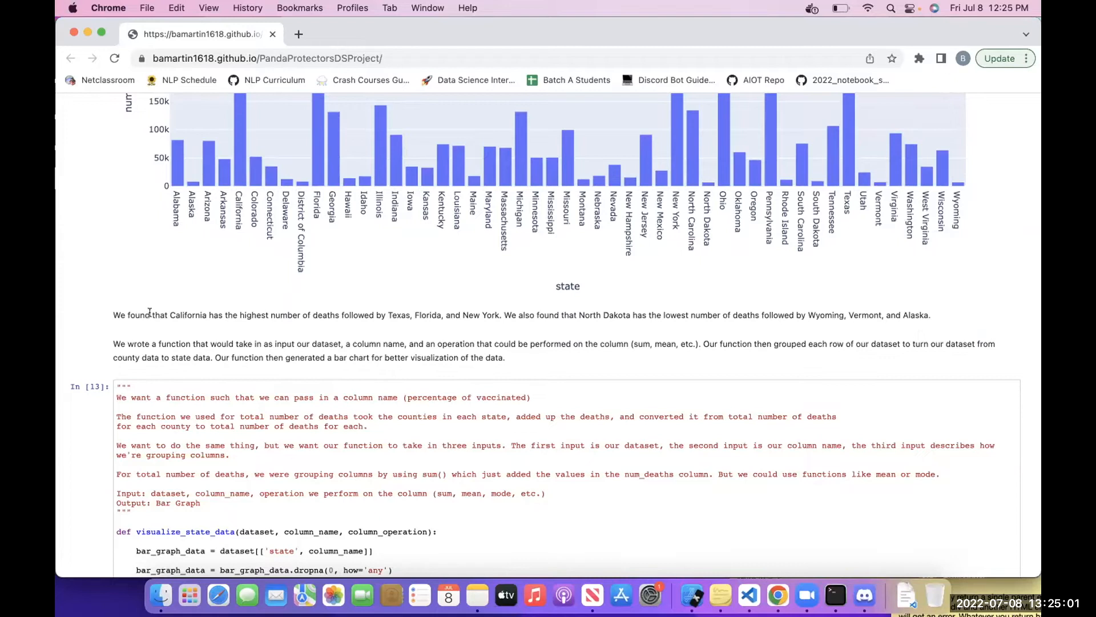
mouse_move(278, 317)
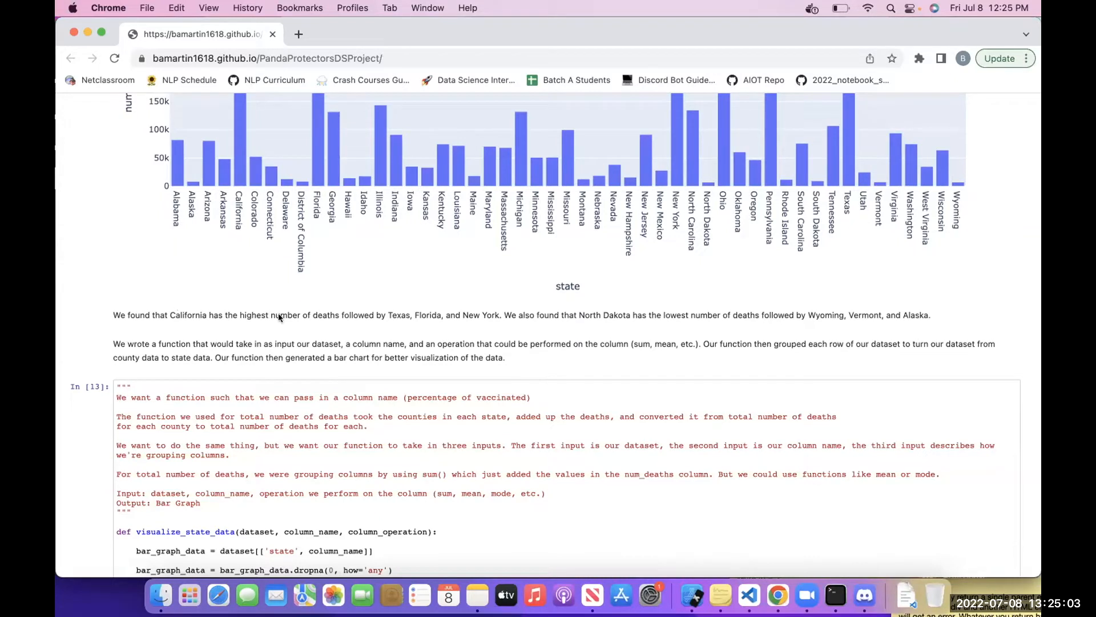
mouse_move(481, 307)
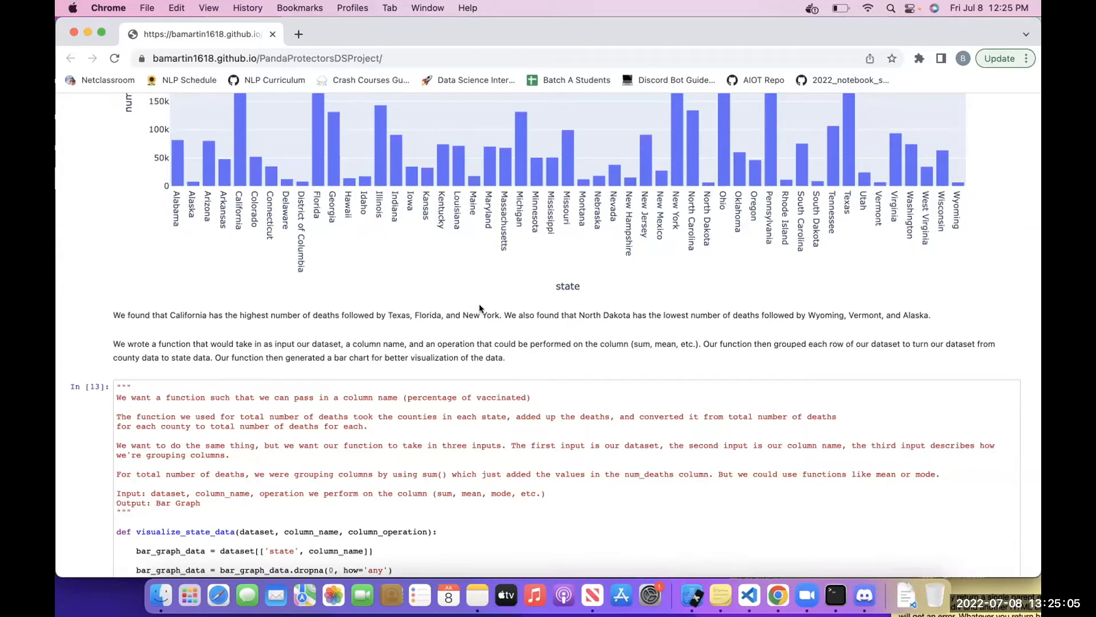
mouse_move(608, 308)
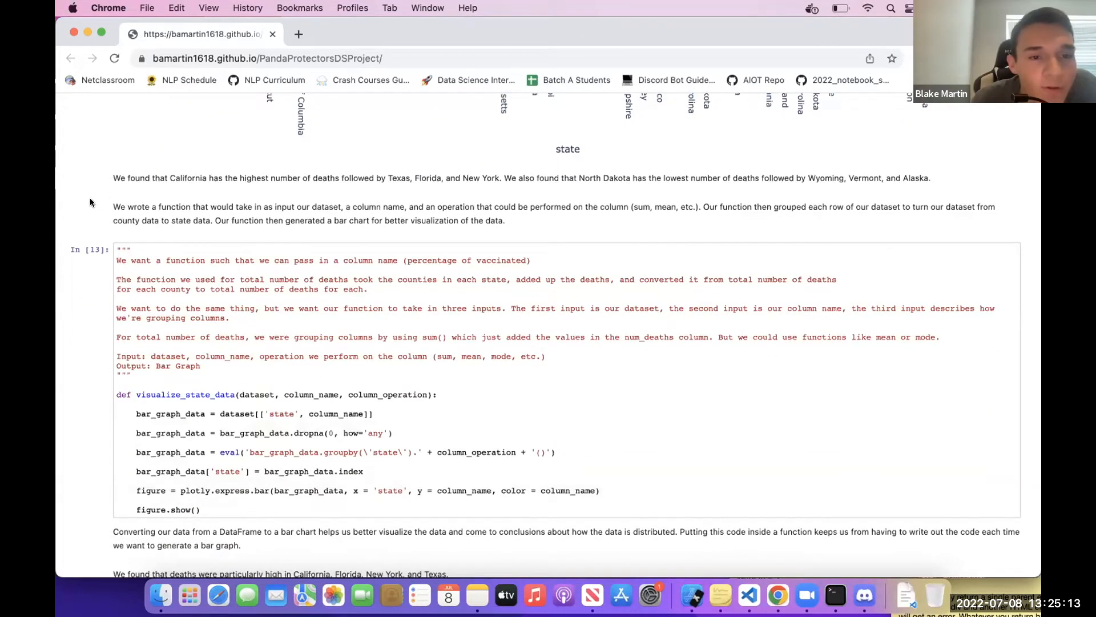
mouse_move(245, 201)
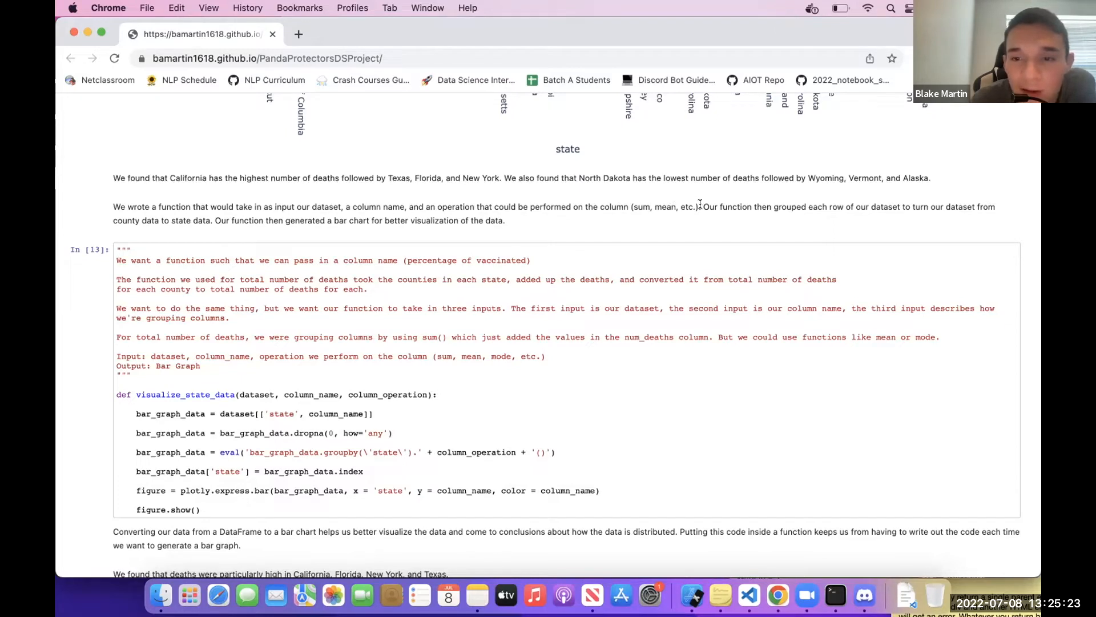
mouse_move(836, 203)
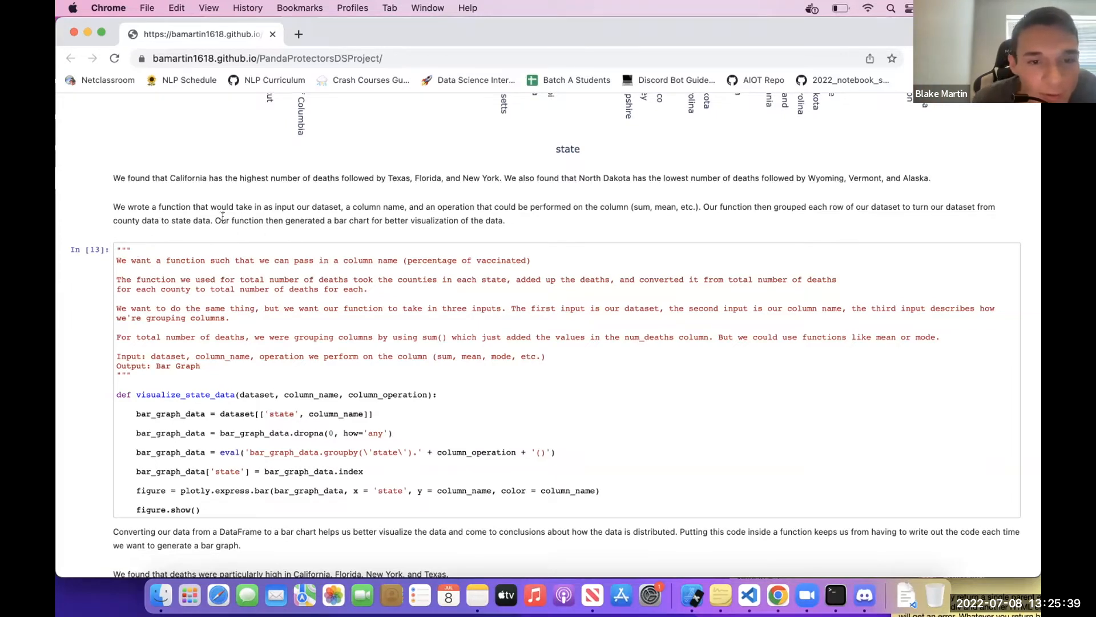
scroll("down", 3)
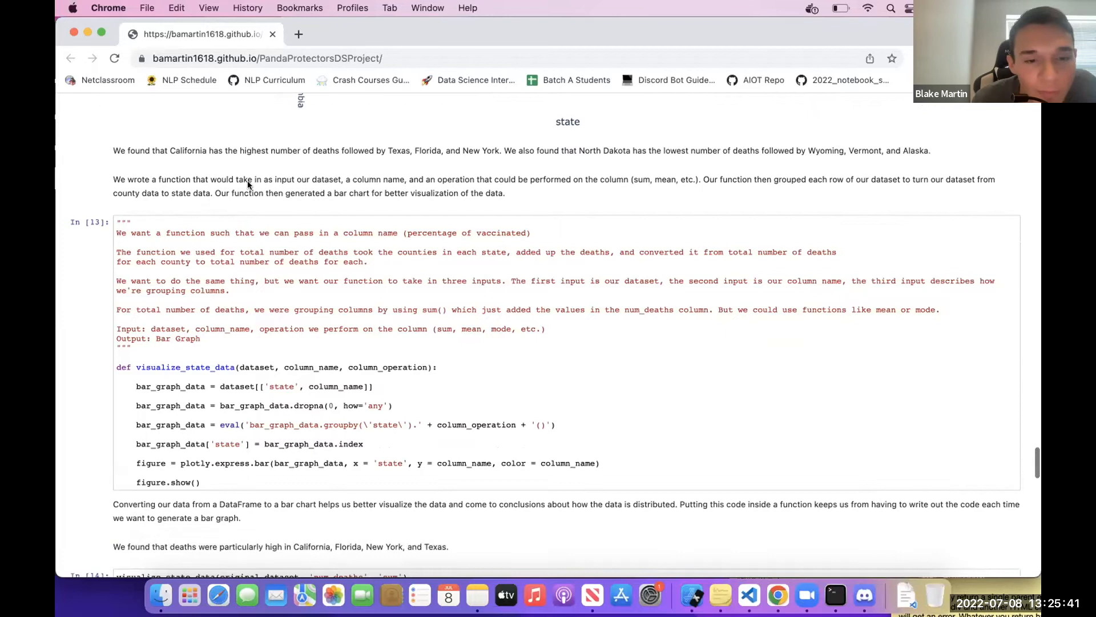
scroll("down", 3)
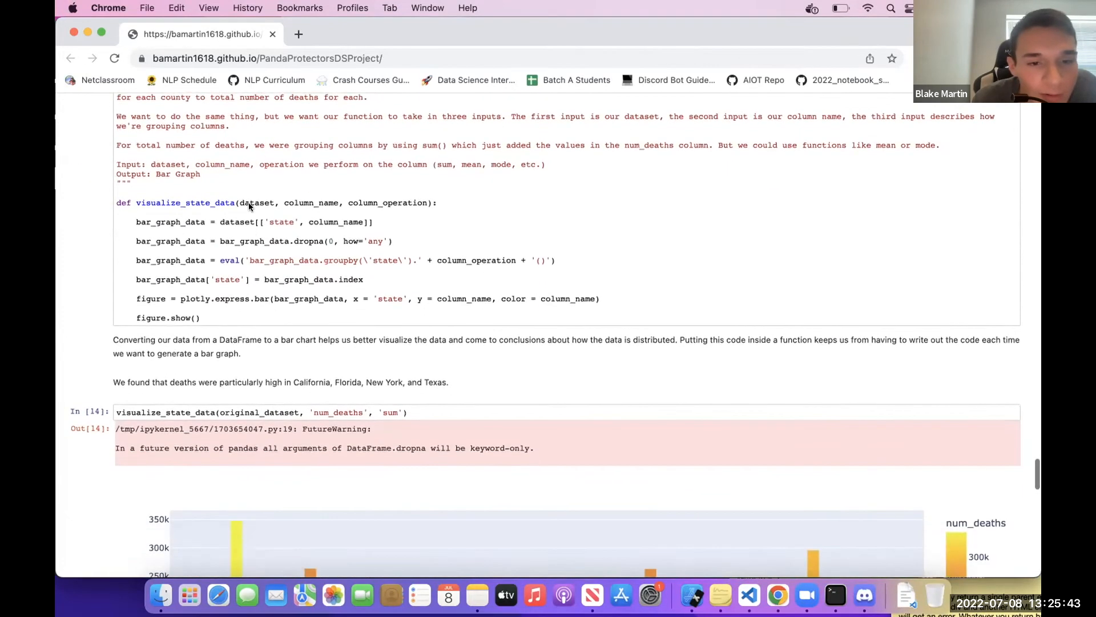
scroll("down", 3)
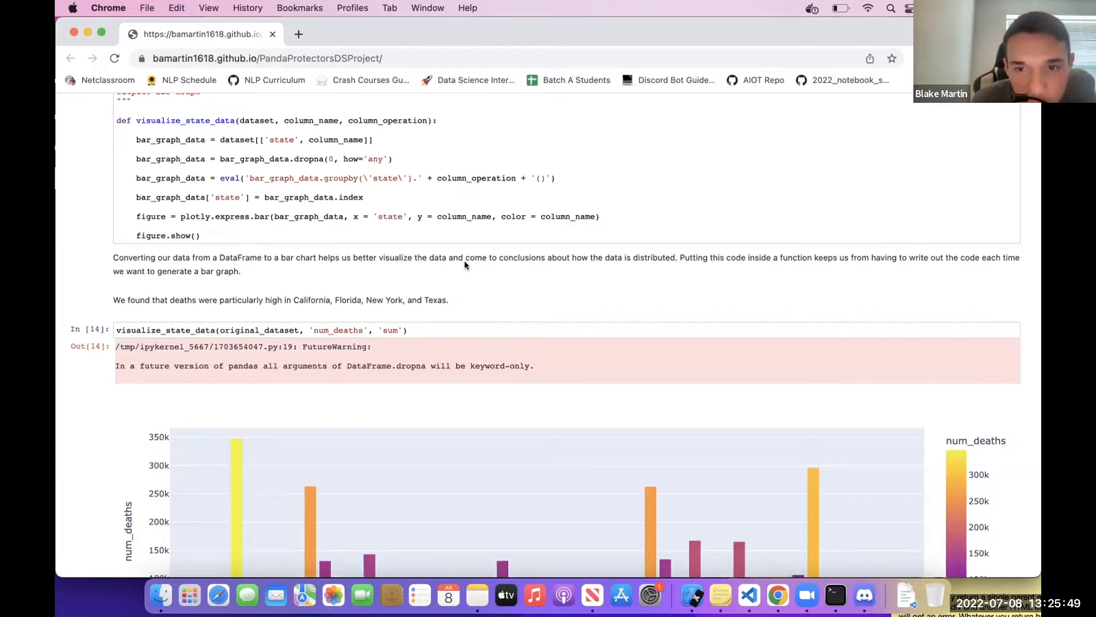
mouse_move(618, 272)
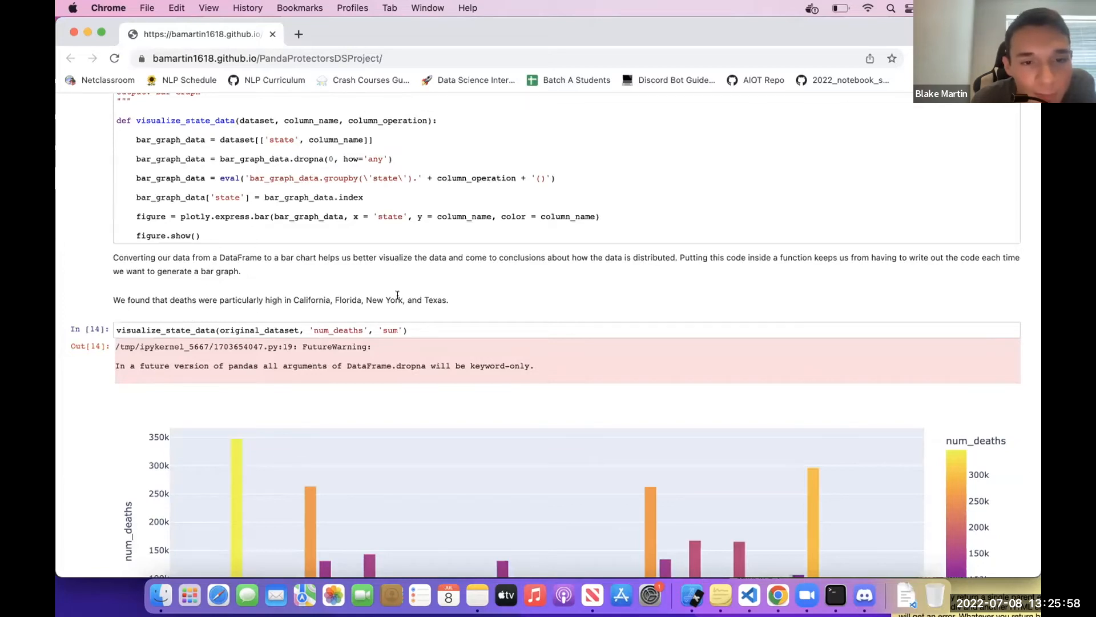
scroll("down", 3)
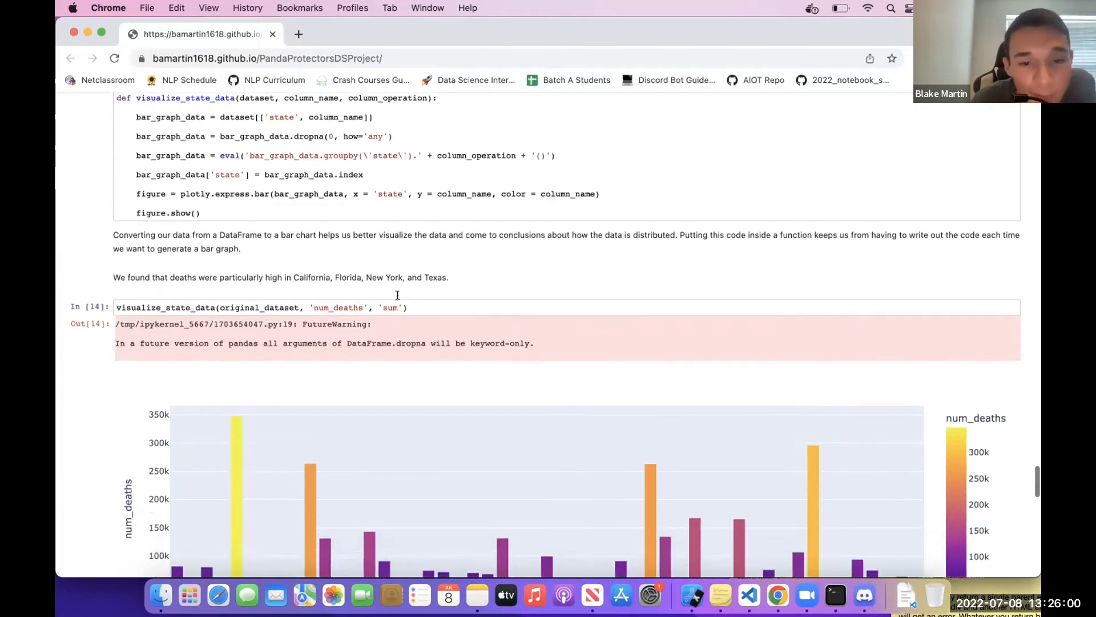
scroll("down", 3)
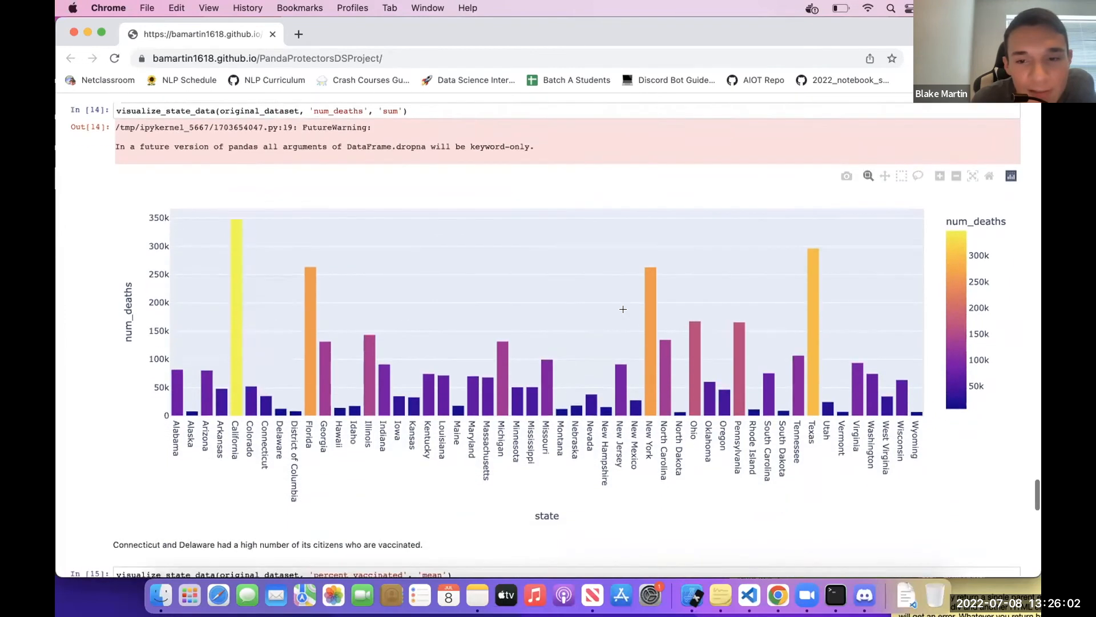
scroll("down", 3)
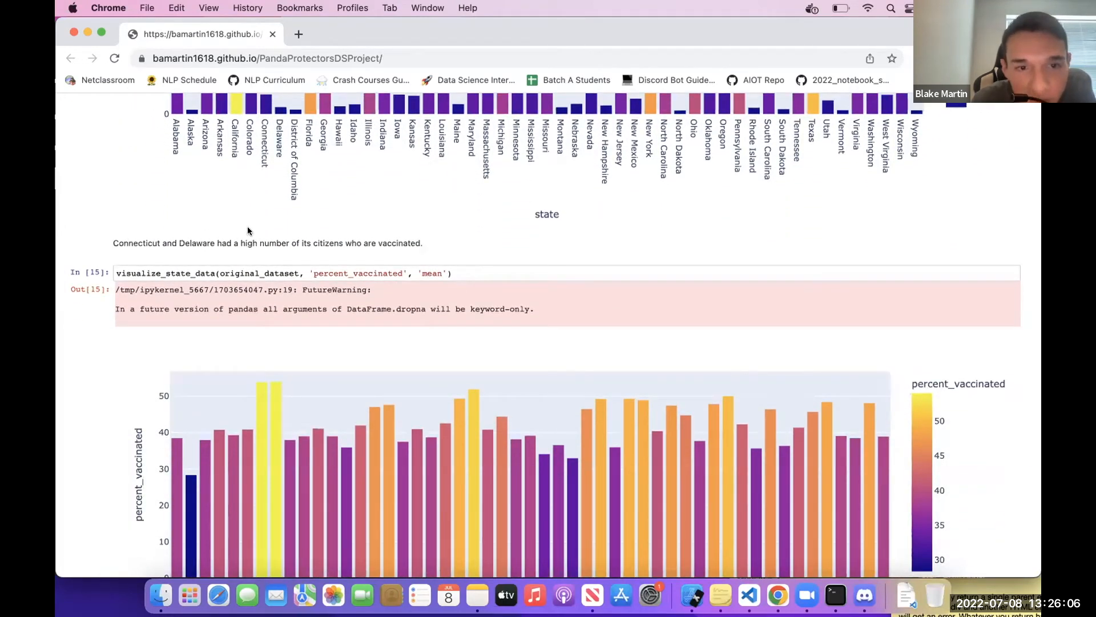
scroll("down", 3)
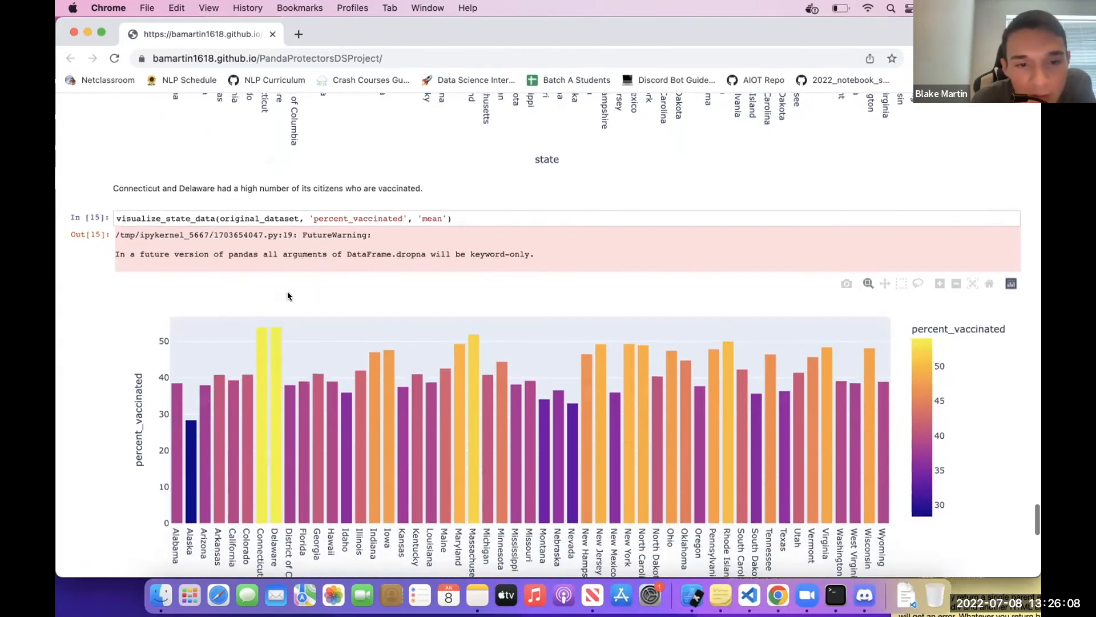
scroll("down", 3)
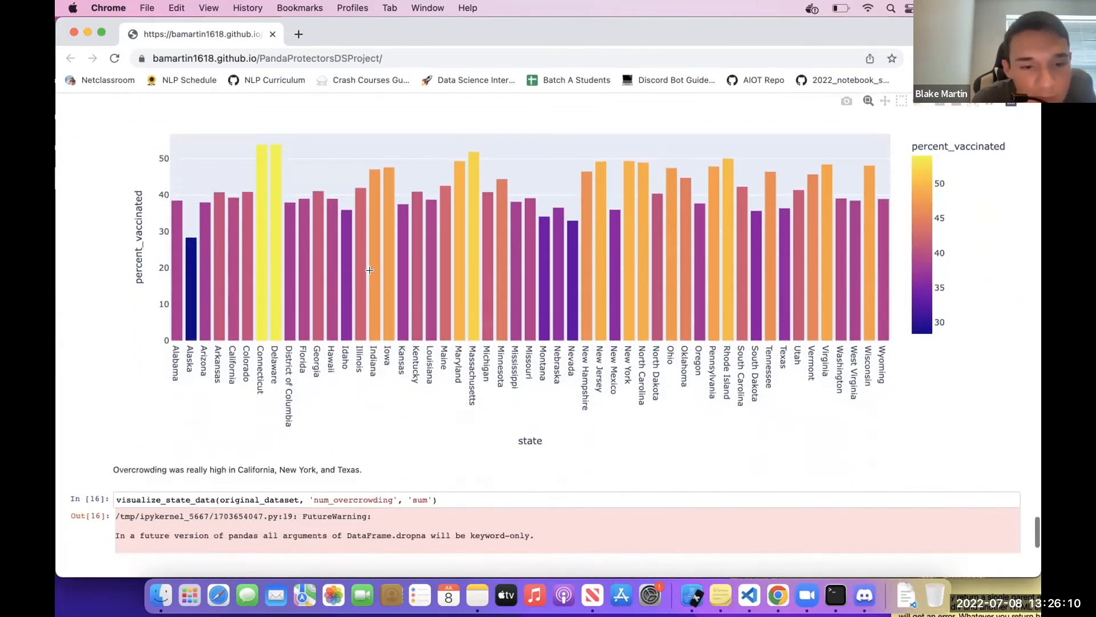
scroll("down", 3)
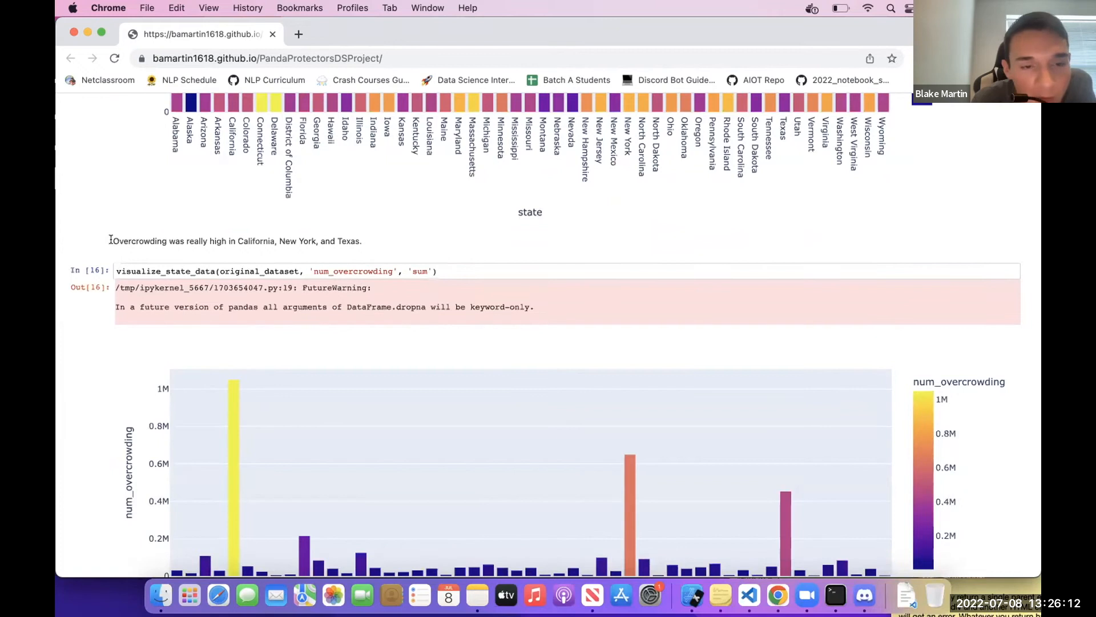
scroll("down", 3)
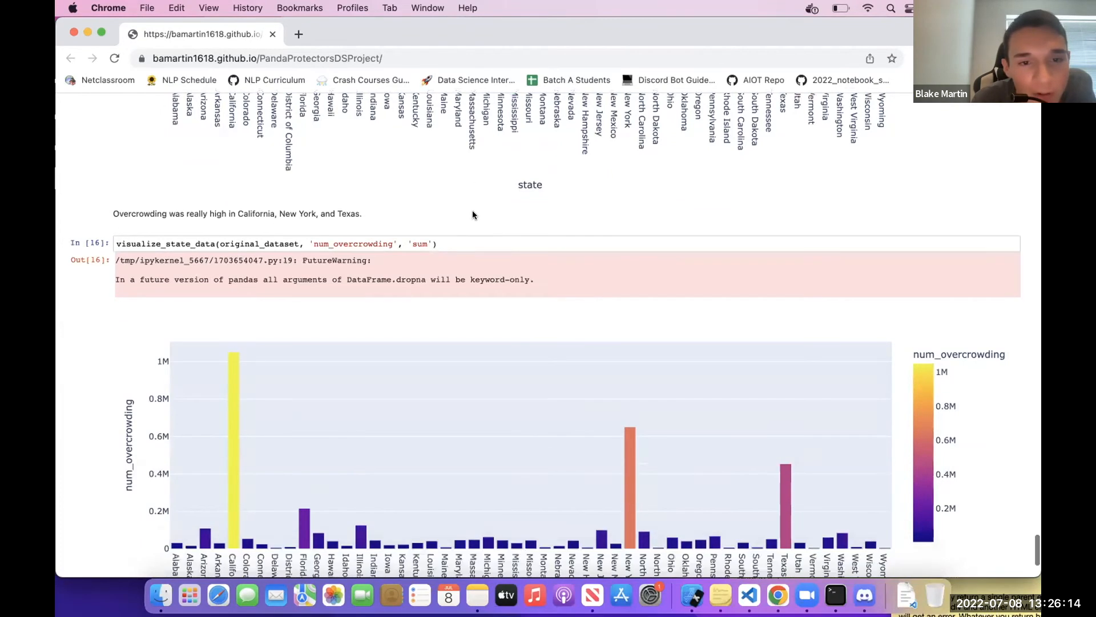
scroll("down", 3)
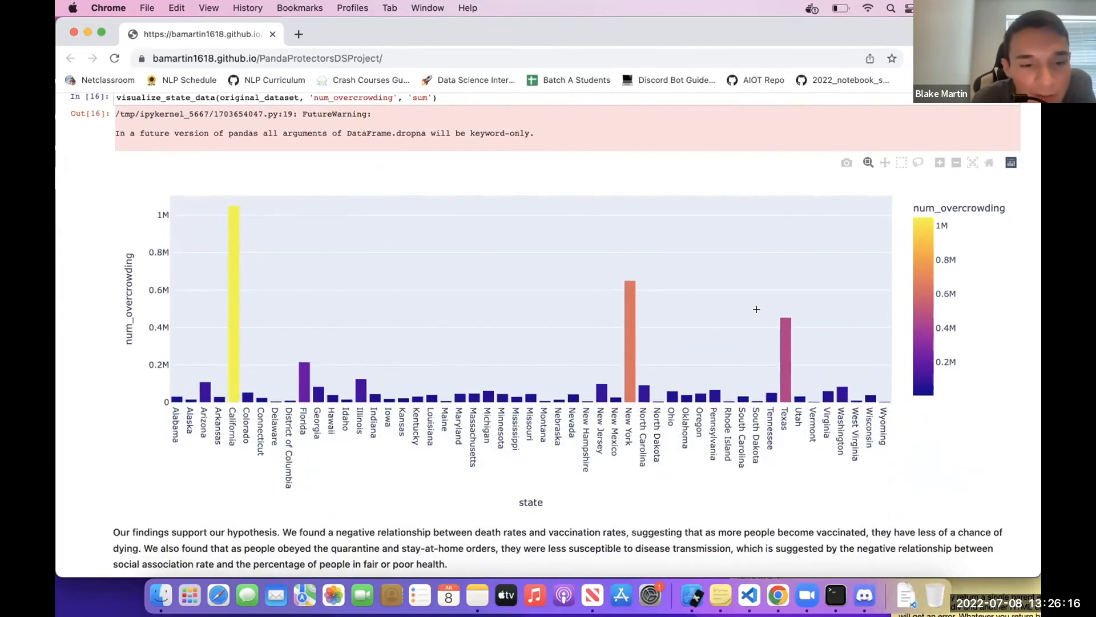
mouse_move(559, 529)
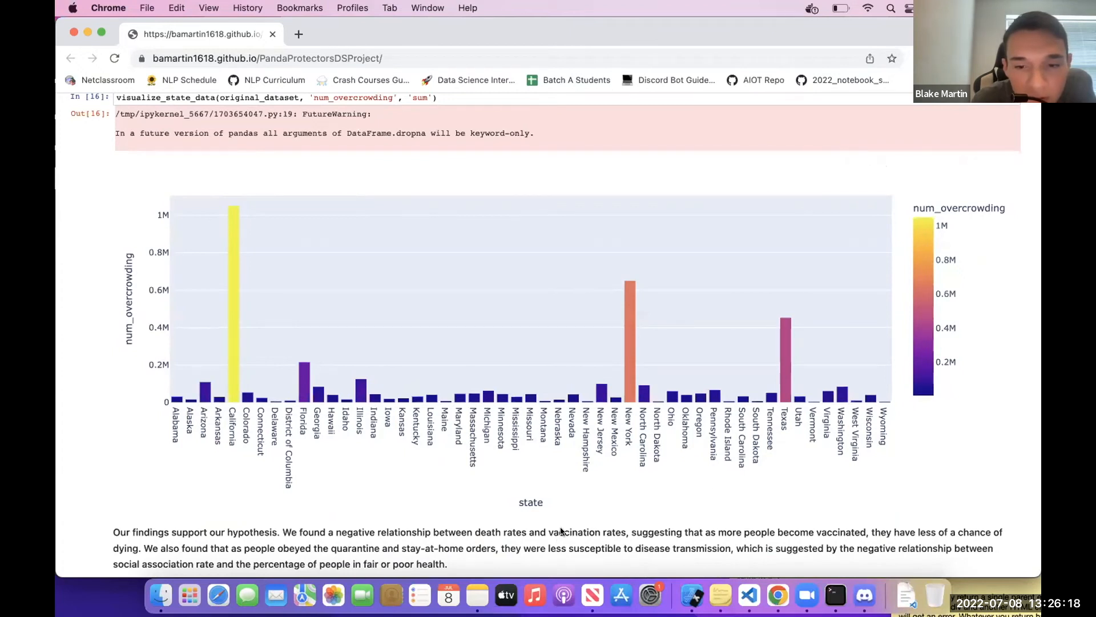
mouse_move(535, 183)
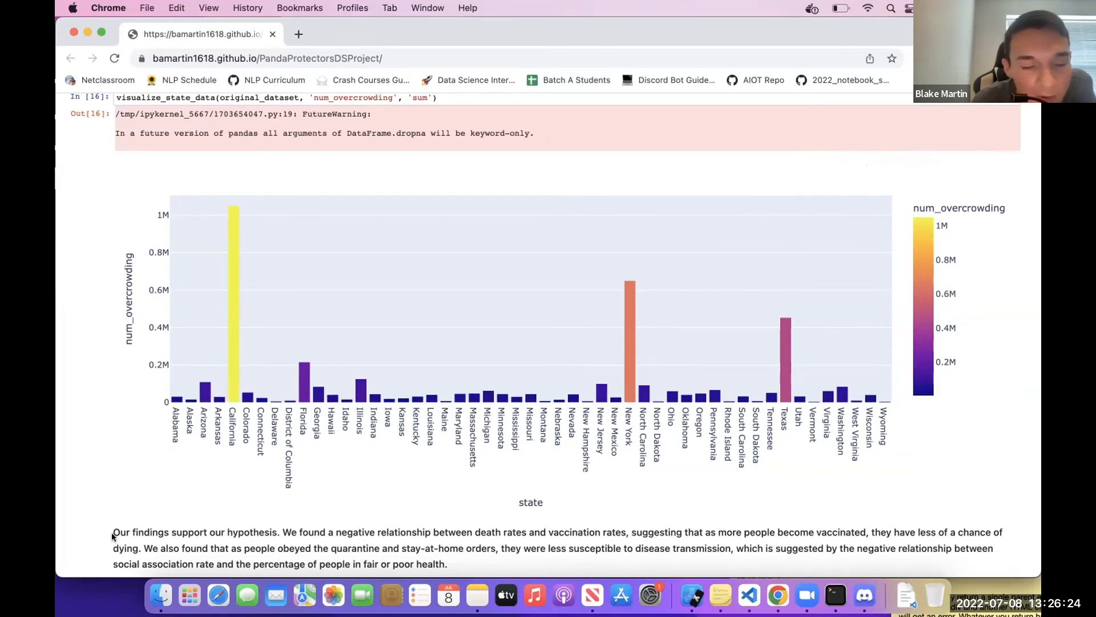
mouse_move(109, 532)
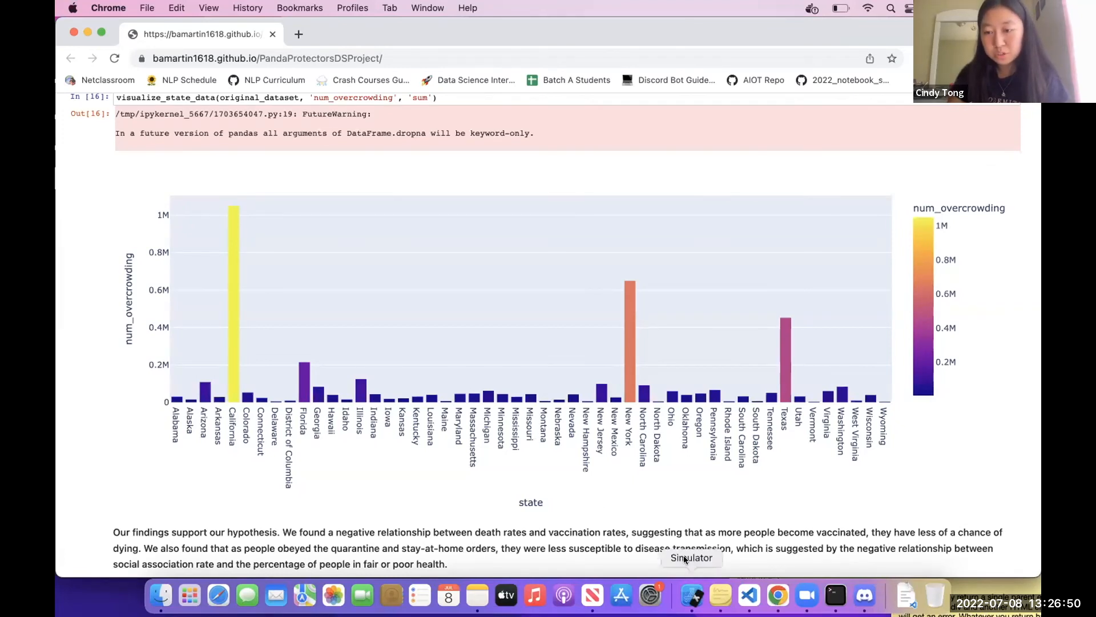
mouse_move(684, 558)
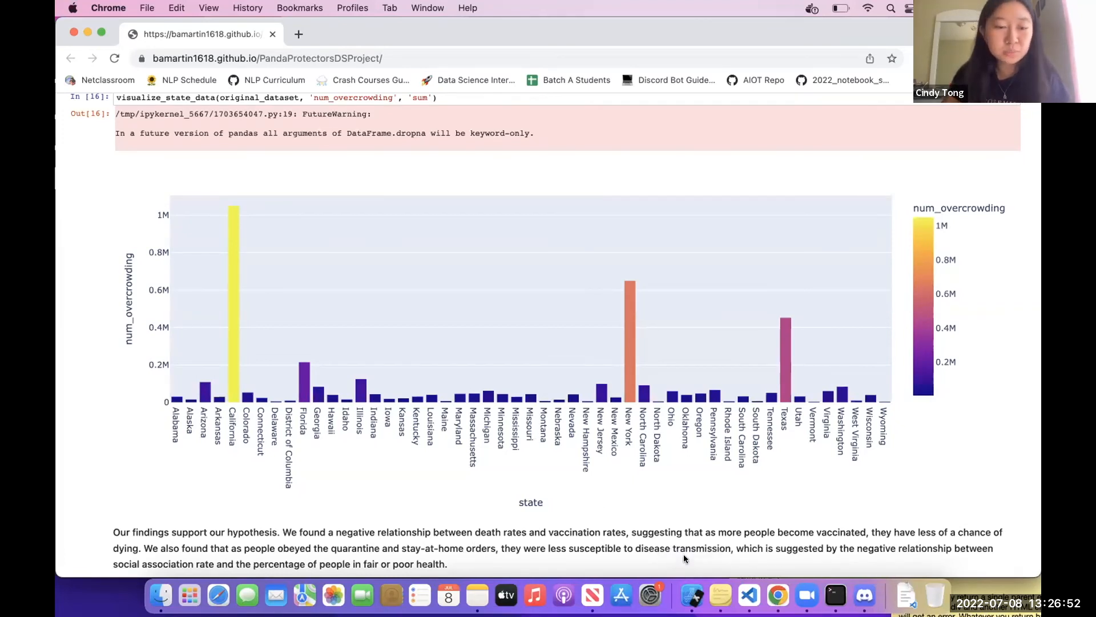